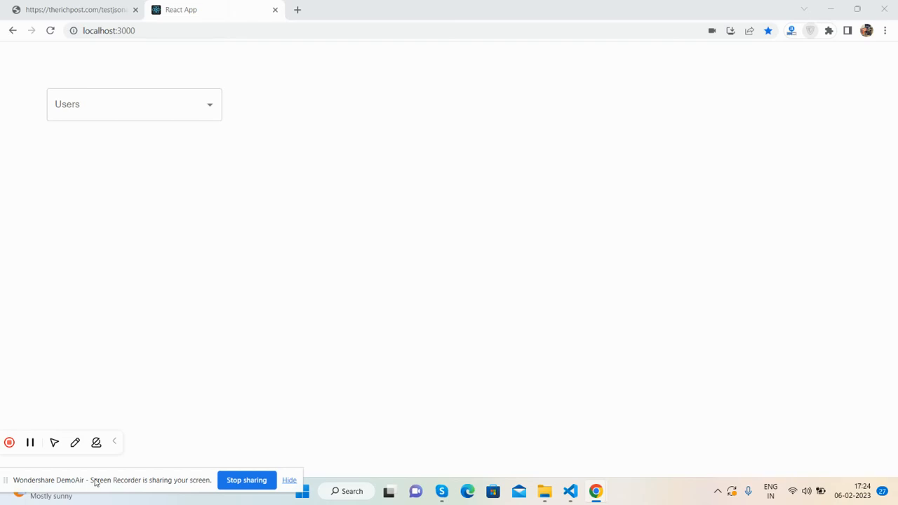
- Choose Mart Right from the Users autocomplete list
click(114, 442)
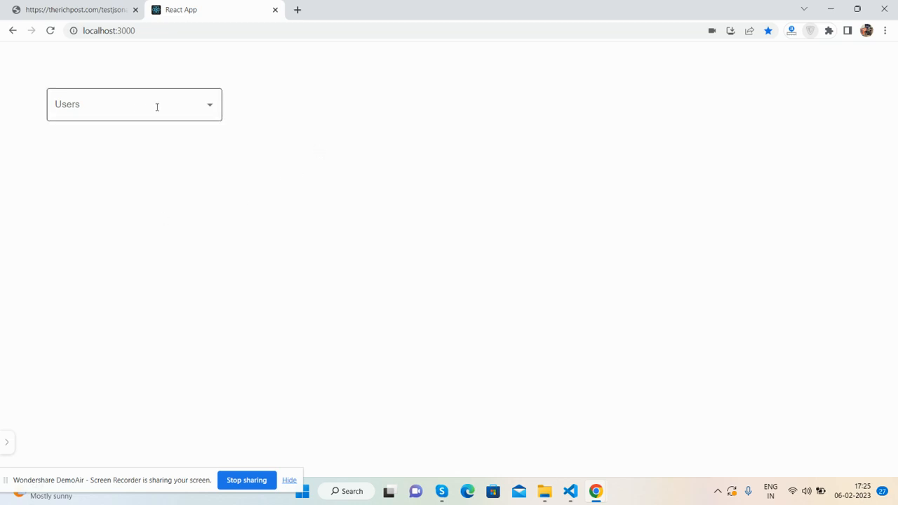
click(133, 104)
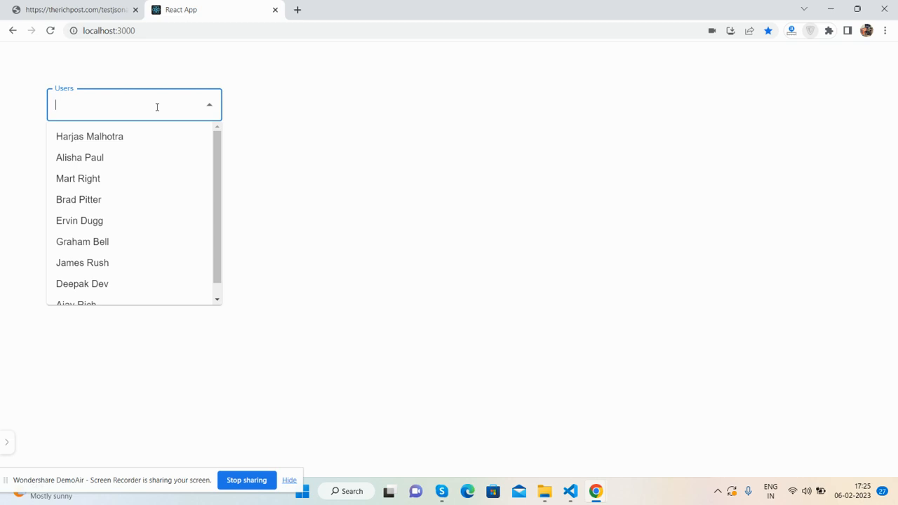
mouse_move(149, 105)
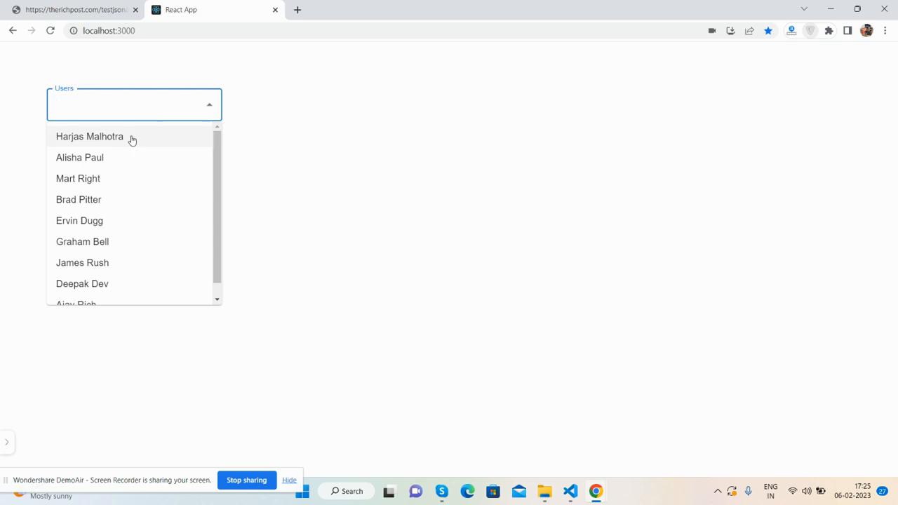
click(78, 178)
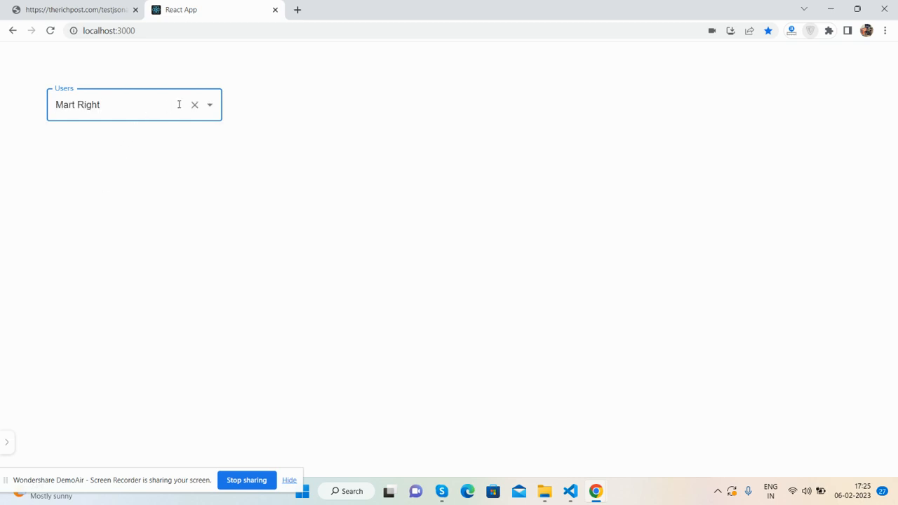
text(xvc)
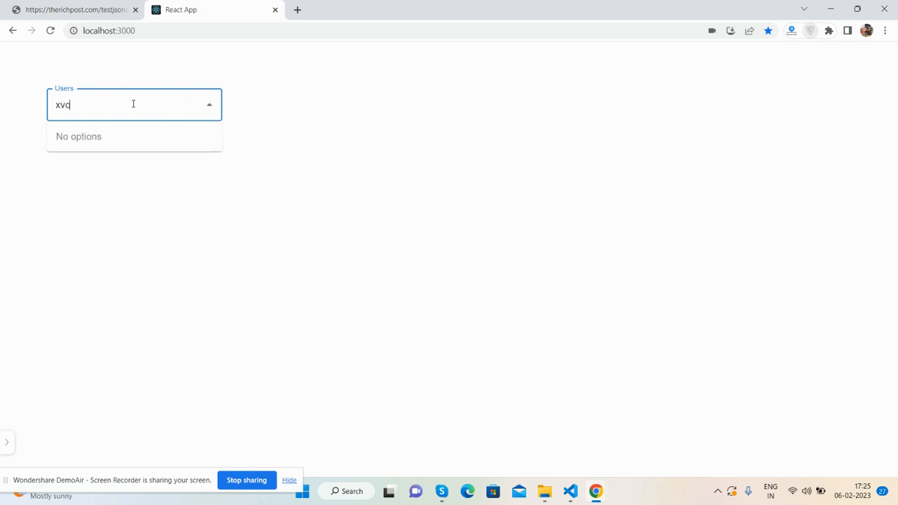
text(ha)
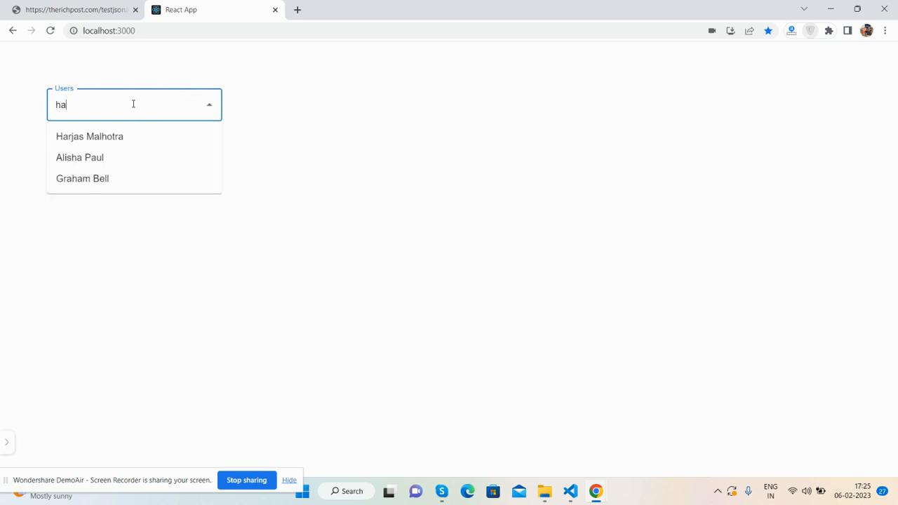
text(ajay)
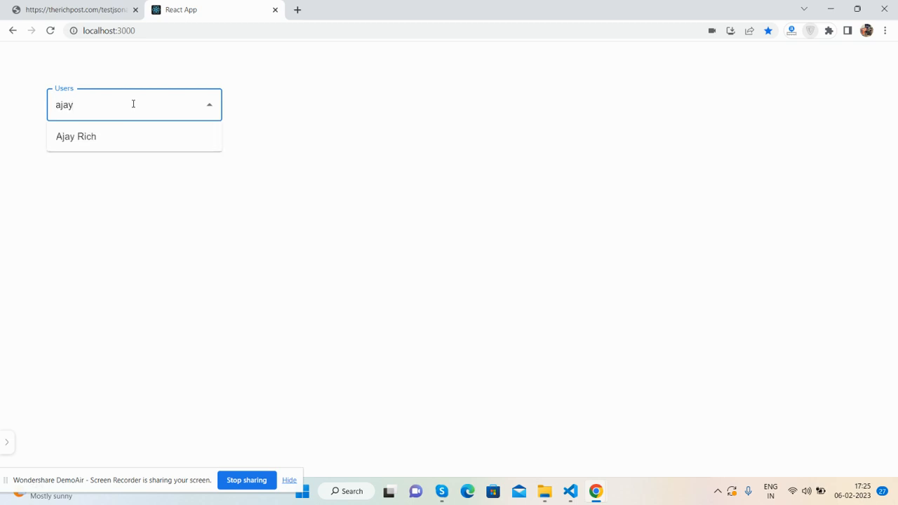
click(76, 137)
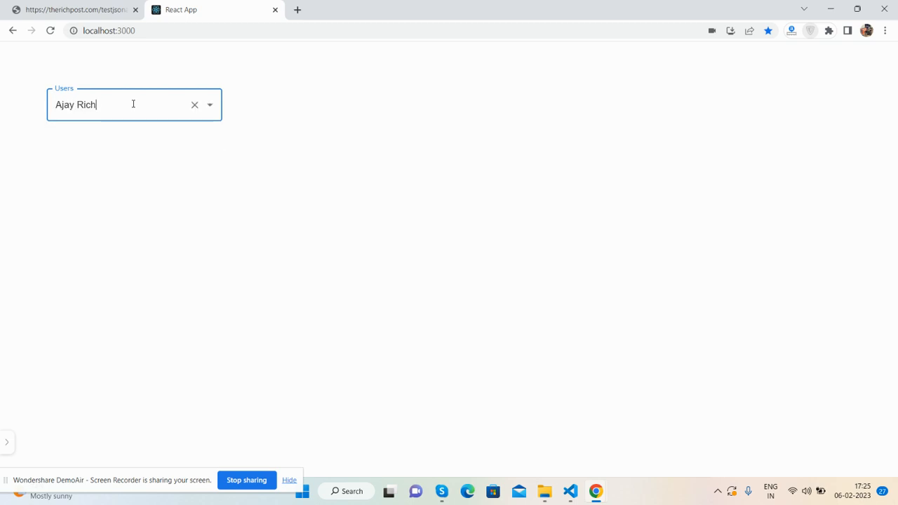
click(193, 103)
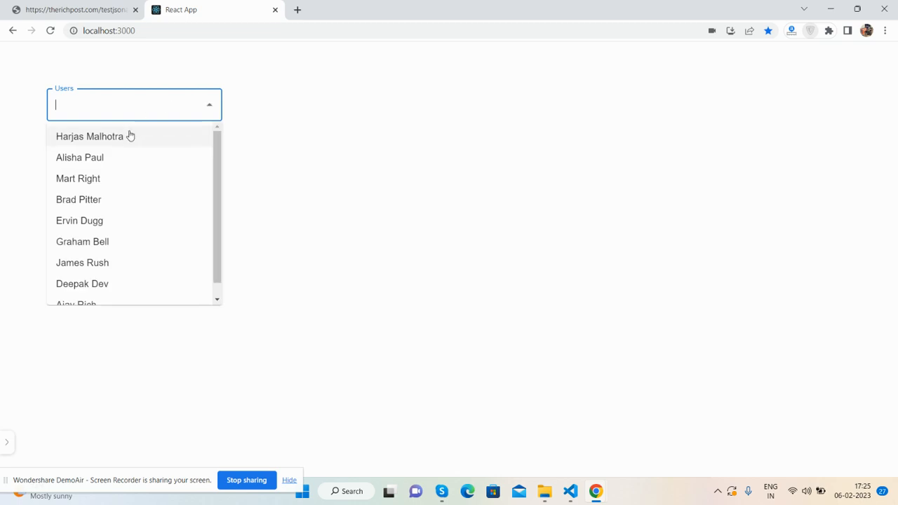
click(89, 136)
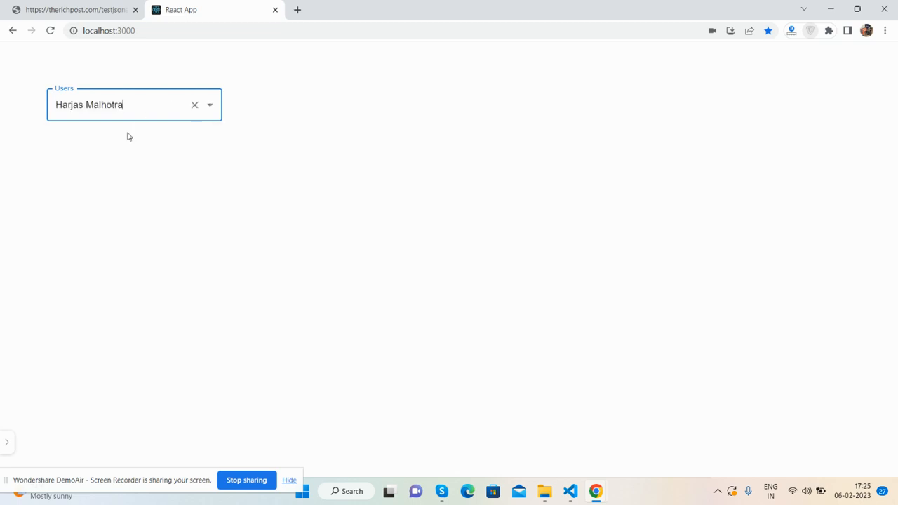
click(70, 9)
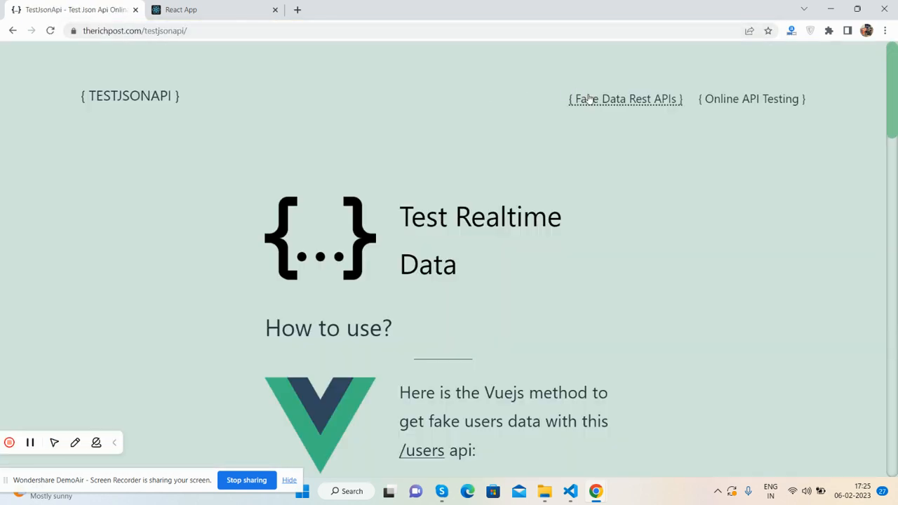
- Go to the Fake Data Rest APIs page and follow the /users resource link
click(624, 98)
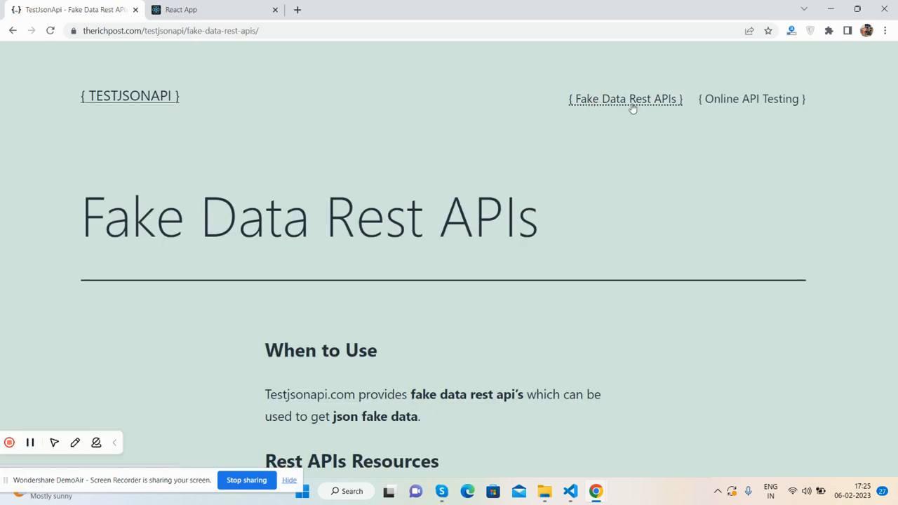
scroll(down, 3)
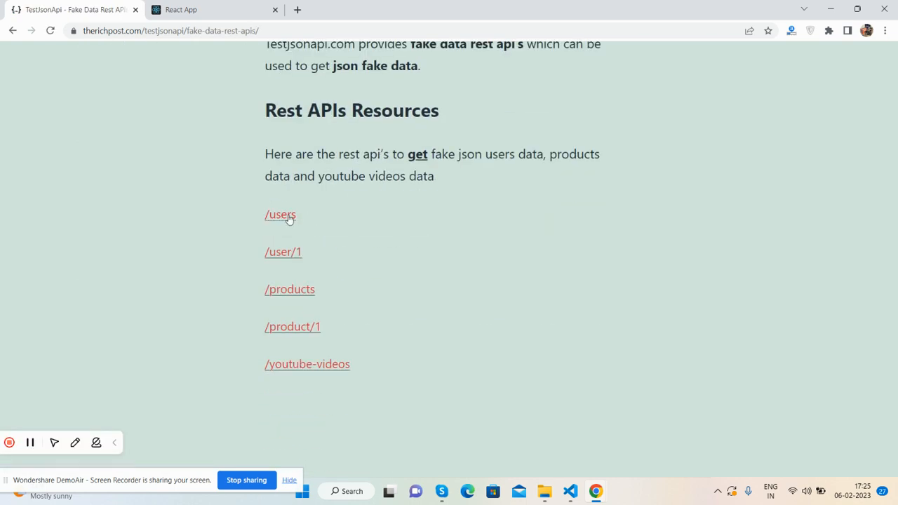
click(280, 215)
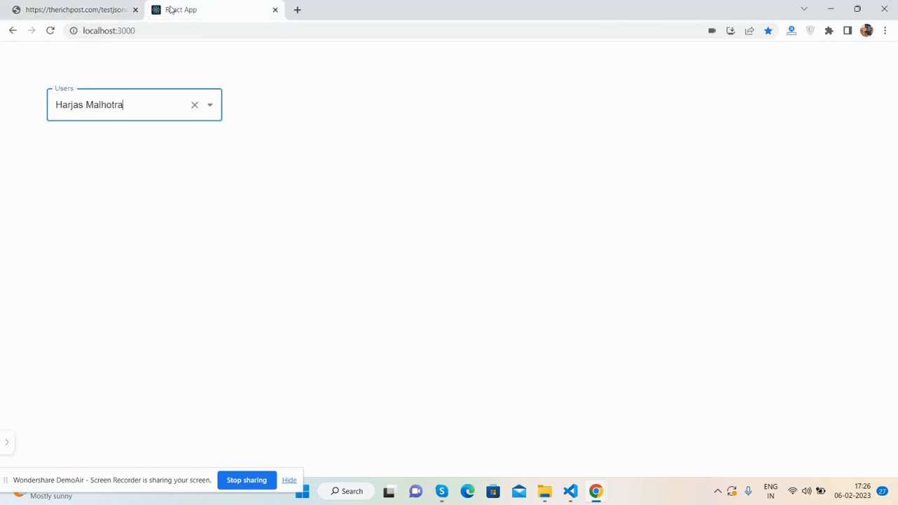
mouse_move(356, 94)
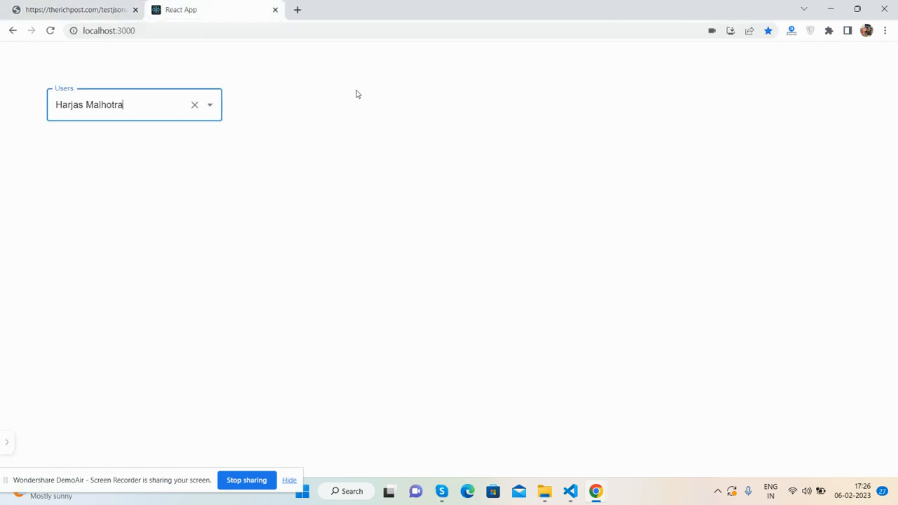
click(209, 104)
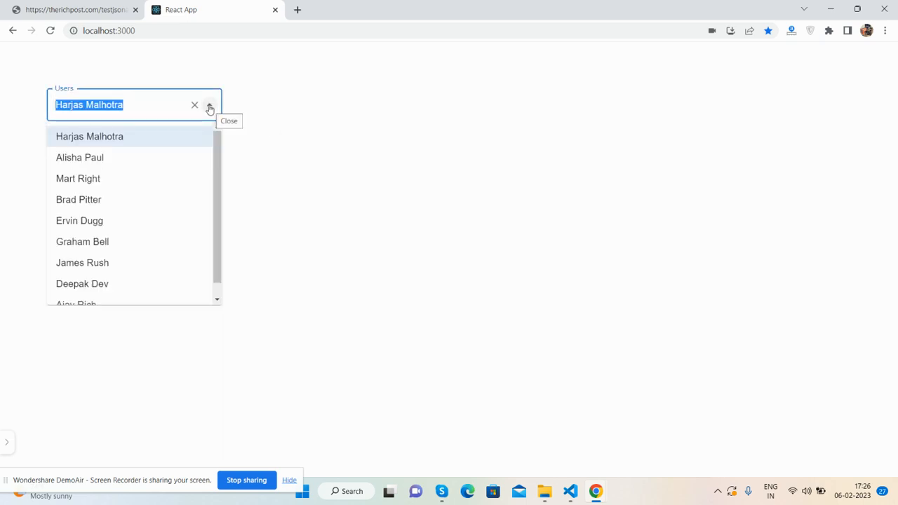
click(193, 104)
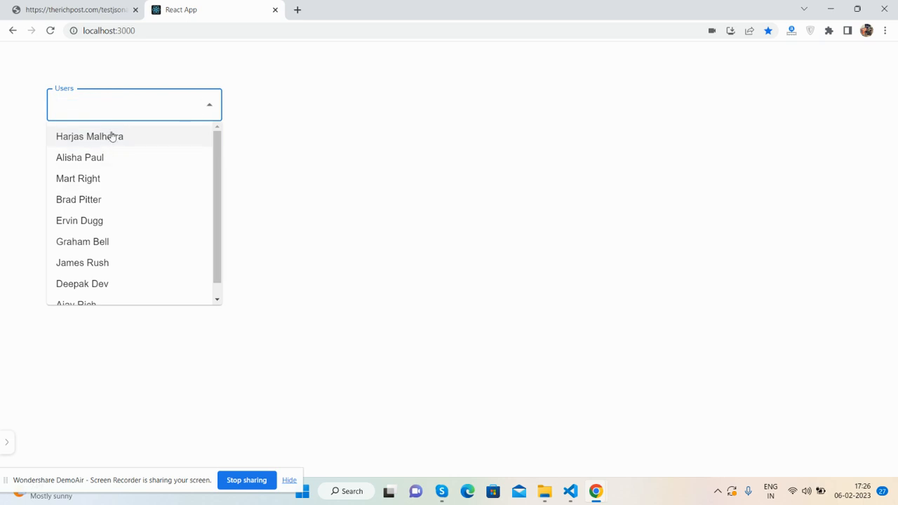